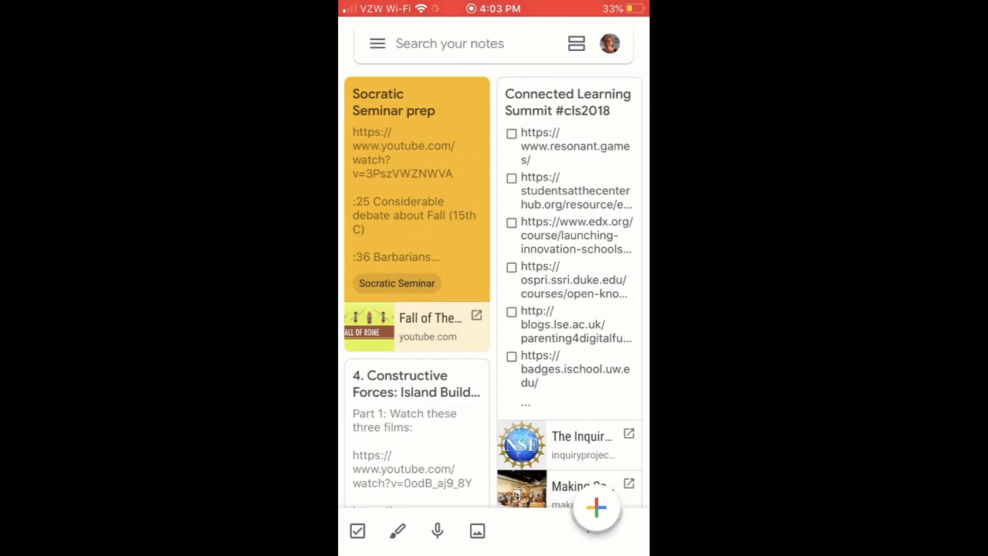
Open the 'Socratic Seminar prep' note card from the Keep notes grid
{"action": "left_click", "coordinate": [416, 108]}
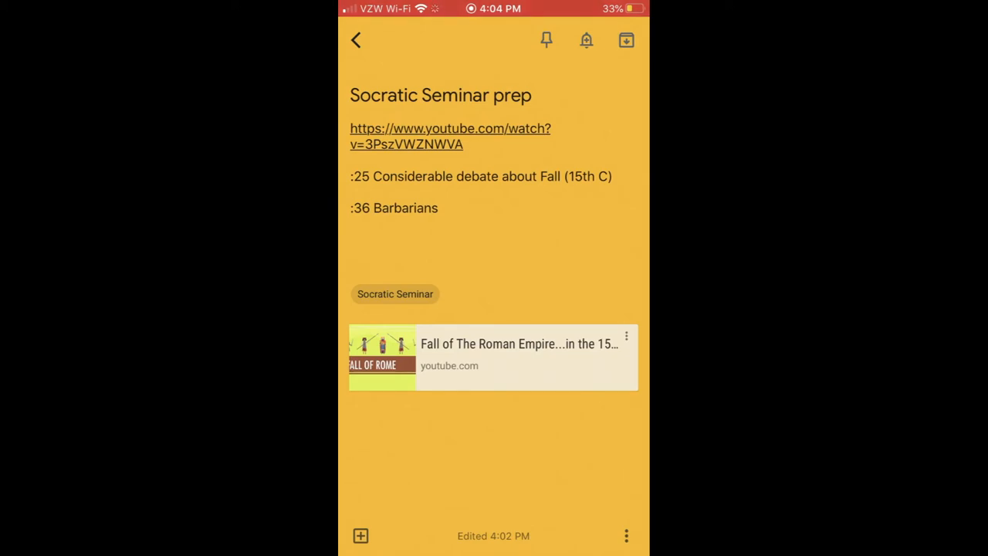
Record a short voice memo about the Roman Empire and attach it with its transcript
{"action": "left_click", "coordinate": [360, 536]}
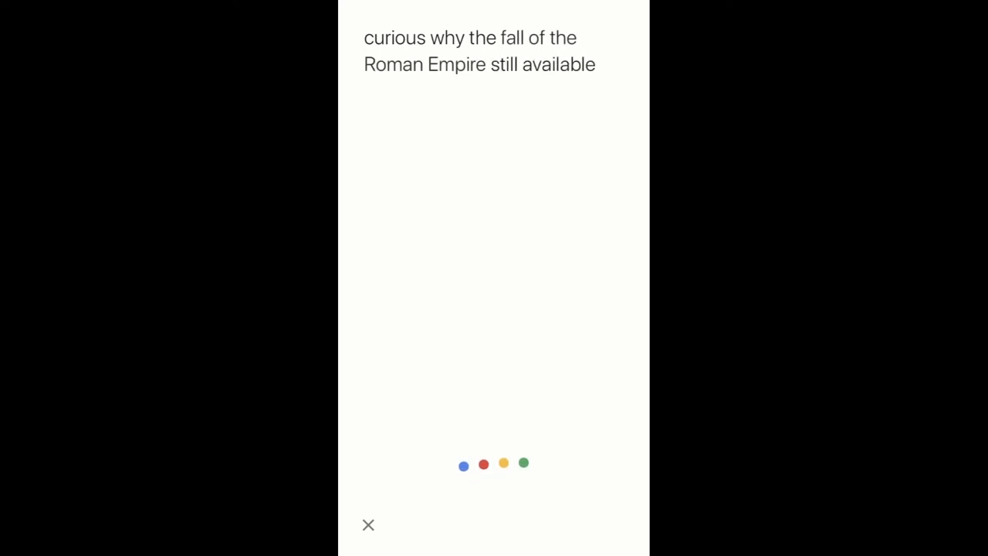
{"action": "left_click", "coordinate": [368, 525]}
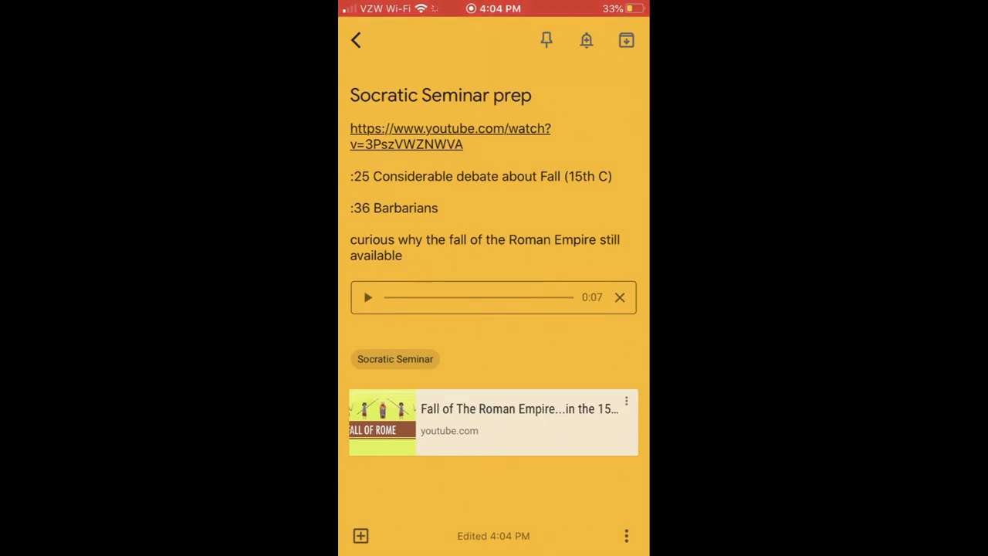
Delete 'available' so the transcribed line ends at 'still', then close the note
{"action": "left_click", "coordinate": [430, 239]}
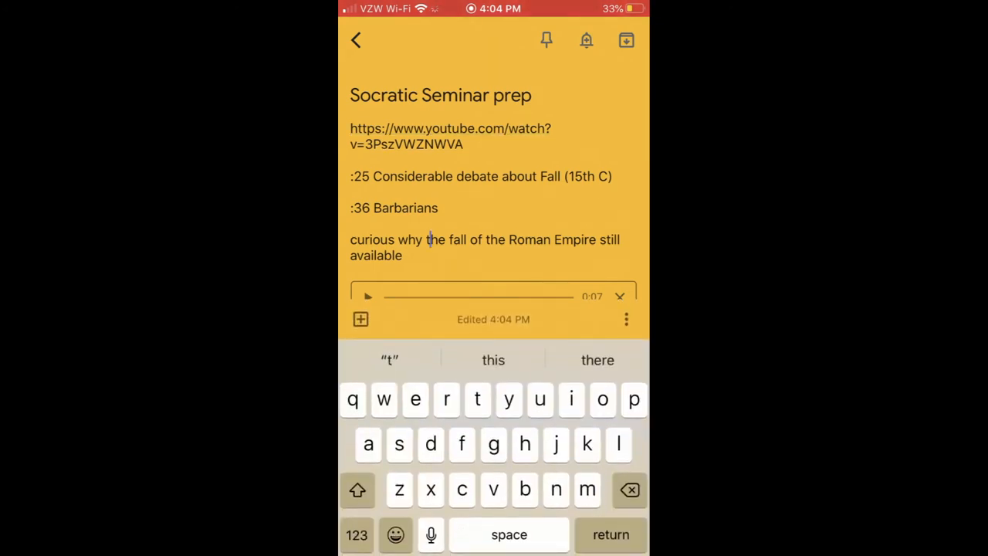
{"action": "key", "text": "backspace"}
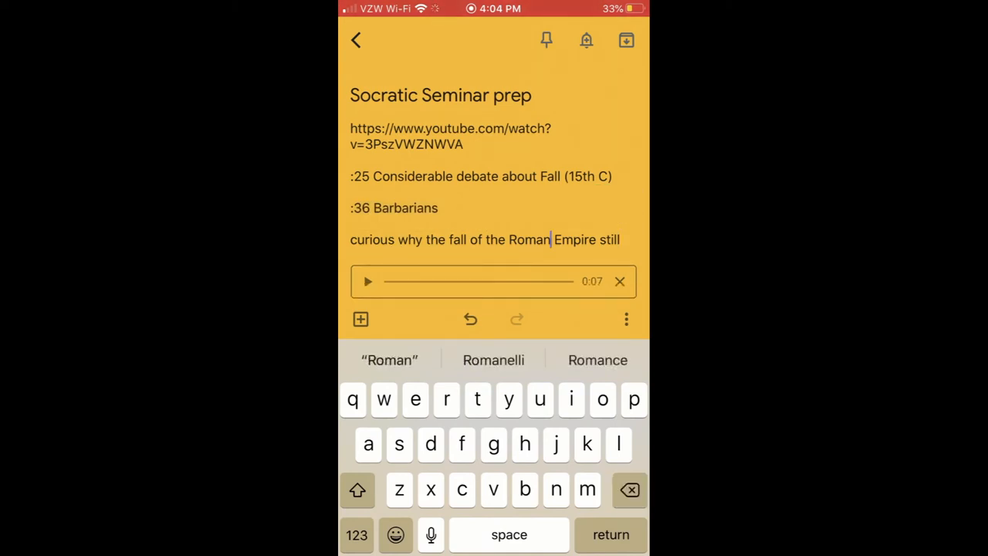
{"action": "type", "text": "still"}
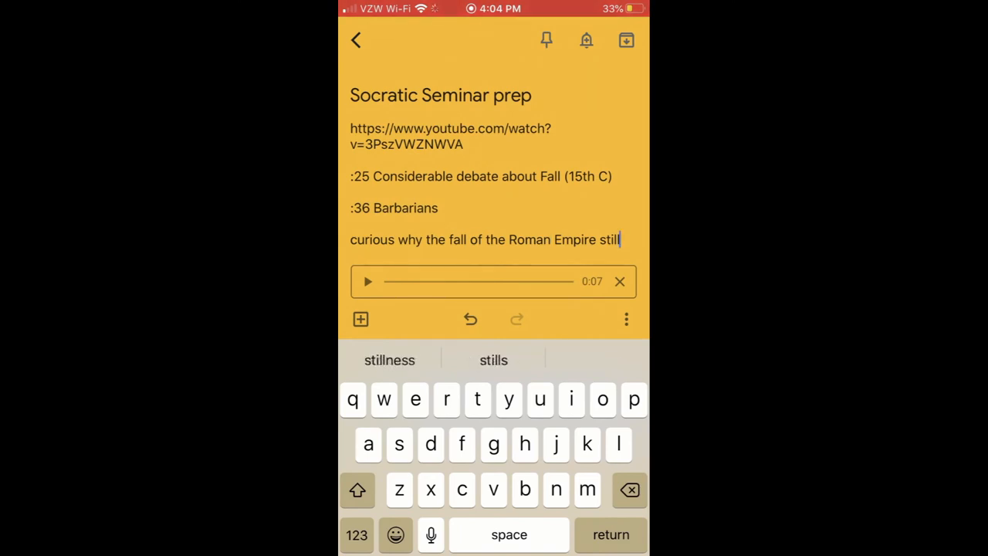
{"action": "left_click", "coordinate": [356, 39]}
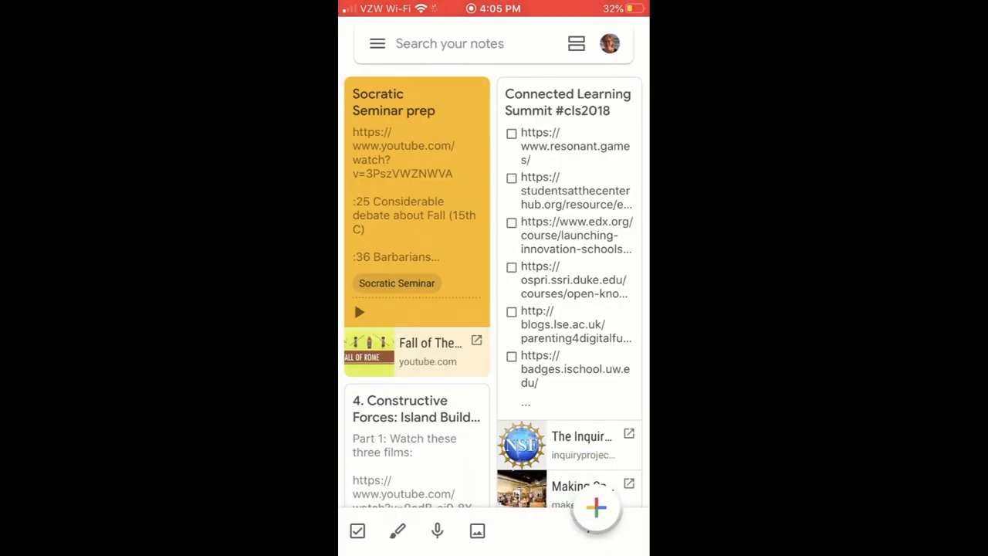